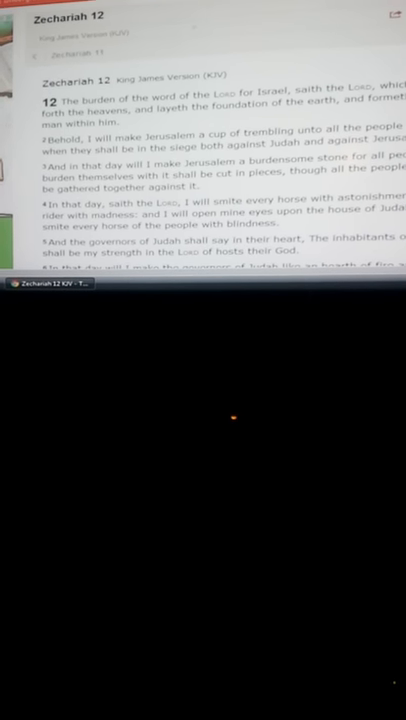
{"action": "scroll", "scroll_direction": "up", "scroll_amount": 3}
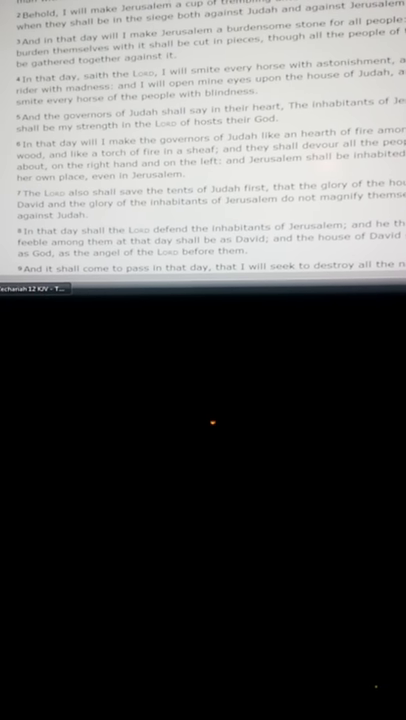
{"action": "scroll", "scroll_direction": "up", "scroll_amount": 3}
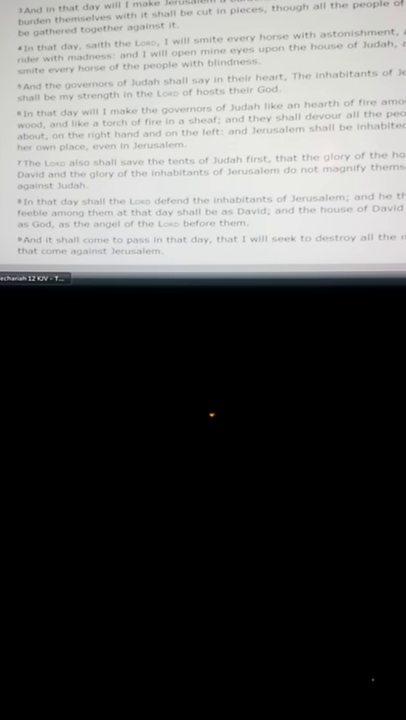
{"action": "scroll", "scroll_direction": "up", "scroll_amount": 3}
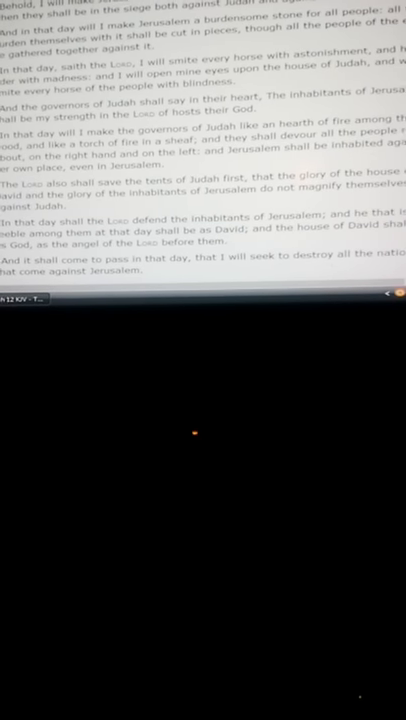
{"action": "scroll", "scroll_direction": "up", "scroll_amount": 3}
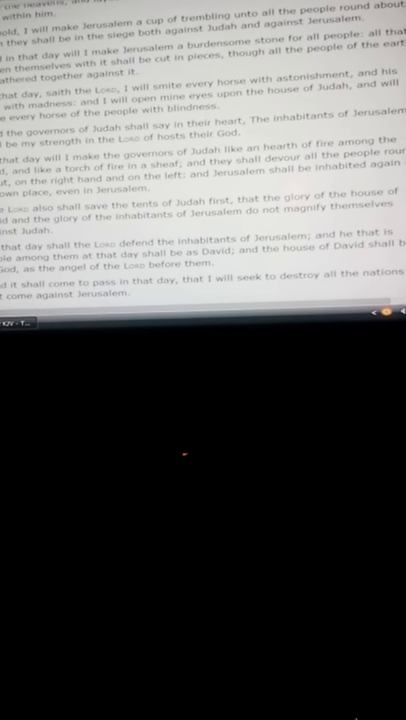
{"action": "scroll", "scroll_direction": "up", "scroll_amount": 3}
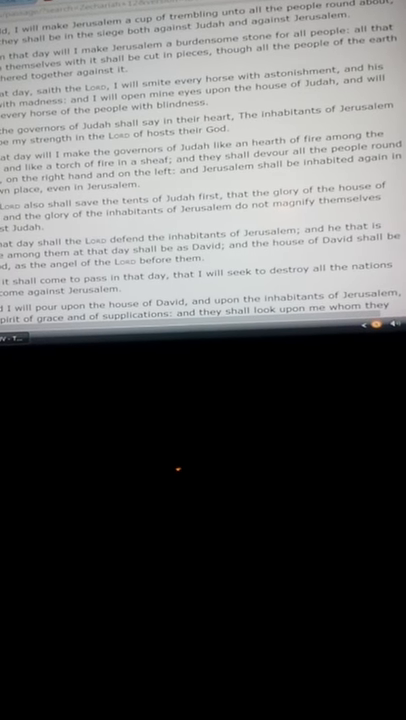
{"action": "scroll", "scroll_direction": "up", "scroll_amount": 3}
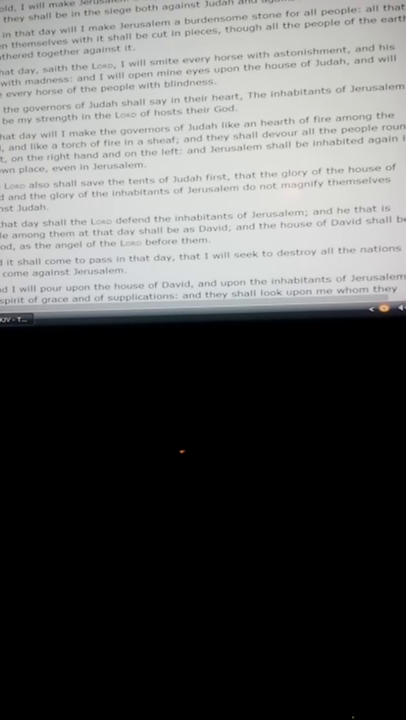
{"action": "scroll", "scroll_direction": "up", "scroll_amount": 3}
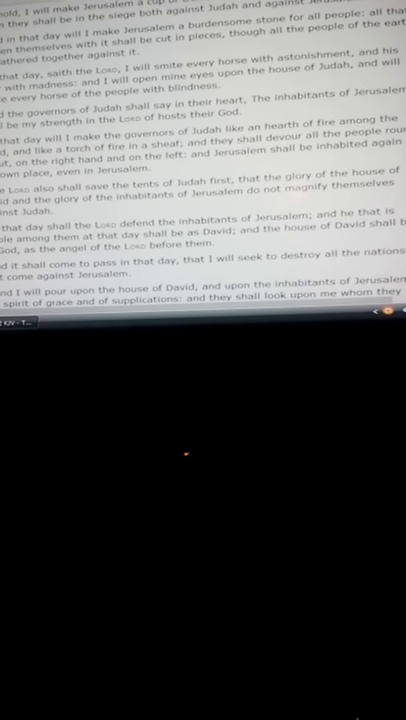
{"action": "scroll", "scroll_direction": "up", "scroll_amount": 3}
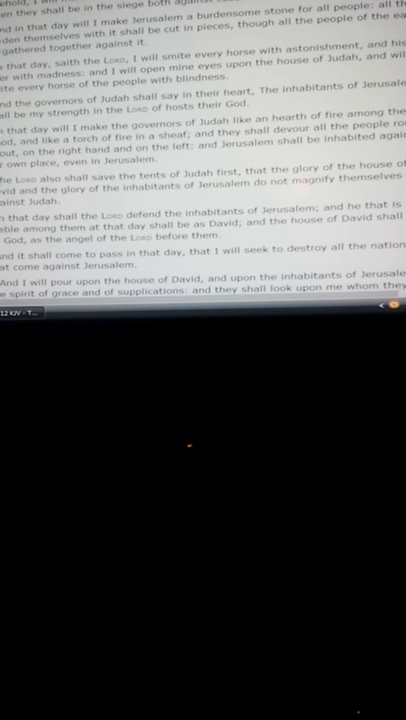
{"action": "scroll", "scroll_direction": "up", "scroll_amount": 3}
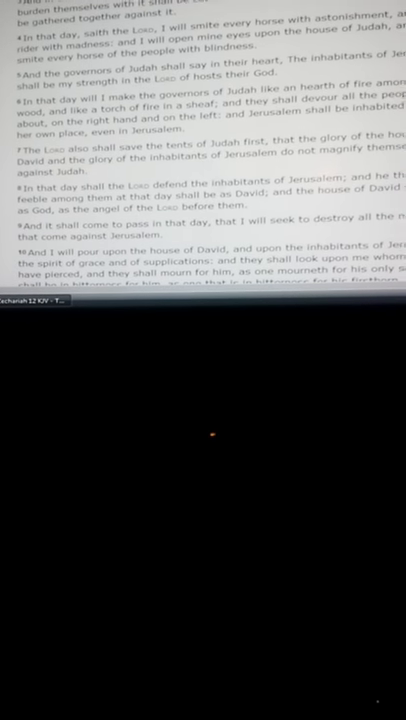
{"action": "scroll", "scroll_direction": "up", "scroll_amount": 3}
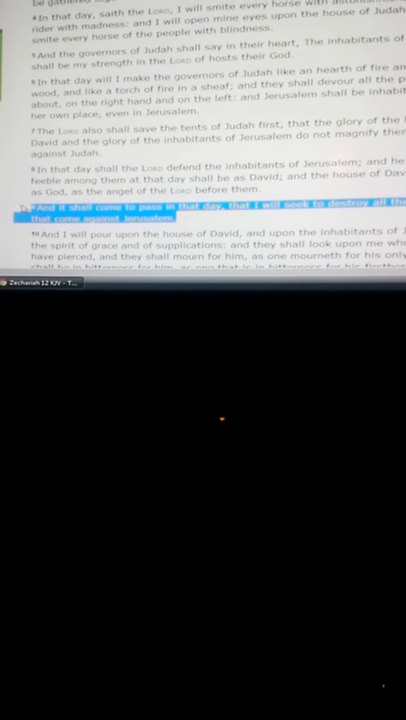
{"action": "scroll", "scroll_direction": "up", "scroll_amount": 3}
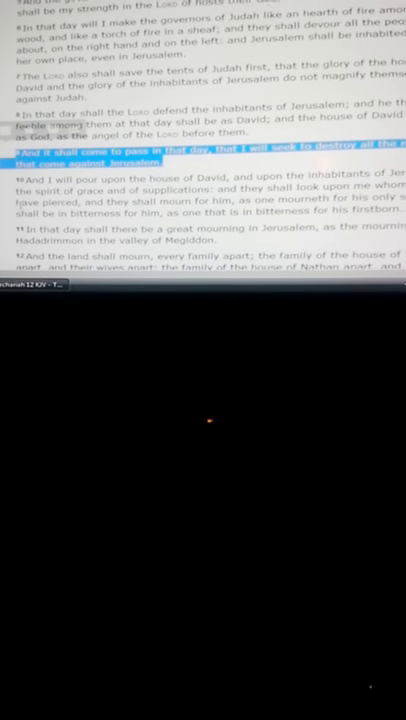
{"action": "scroll", "scroll_direction": "up", "scroll_amount": 3}
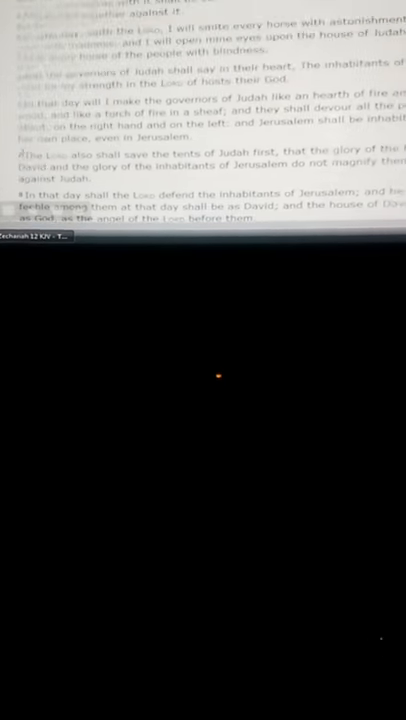
{"action": "scroll", "scroll_direction": "up", "scroll_amount": 3}
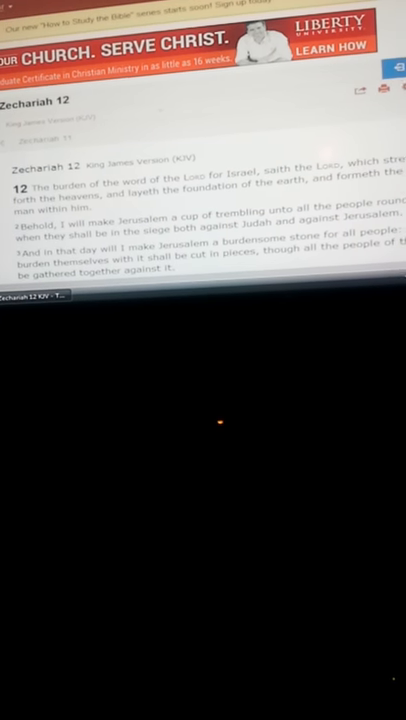